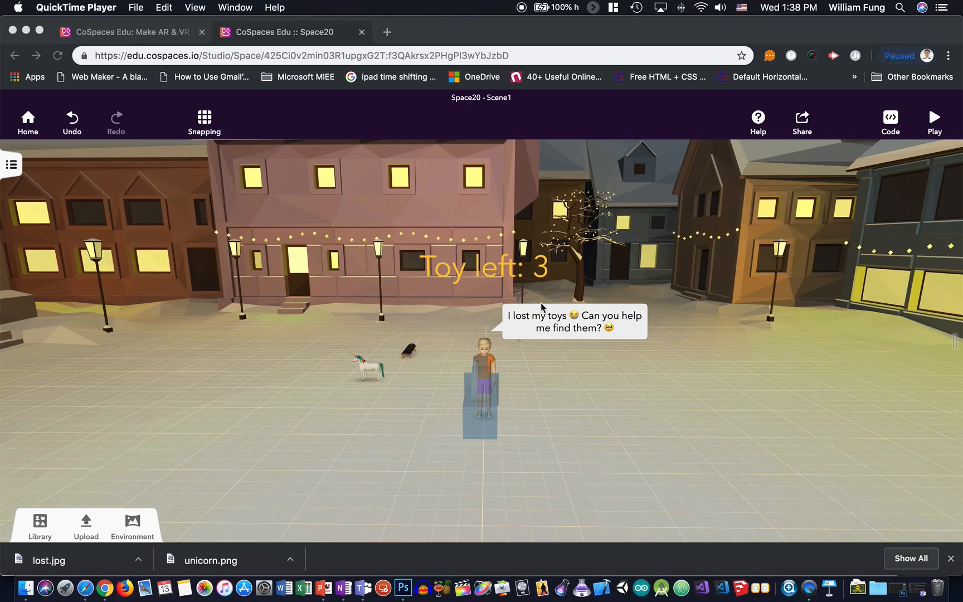
pyautogui.moveTo(612, 255)
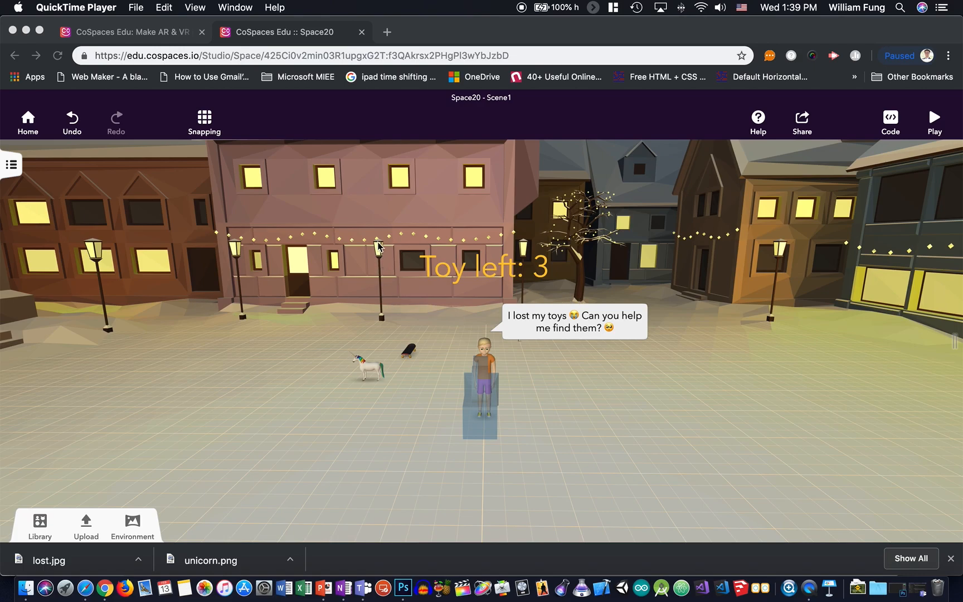
pyautogui.moveTo(614, 243)
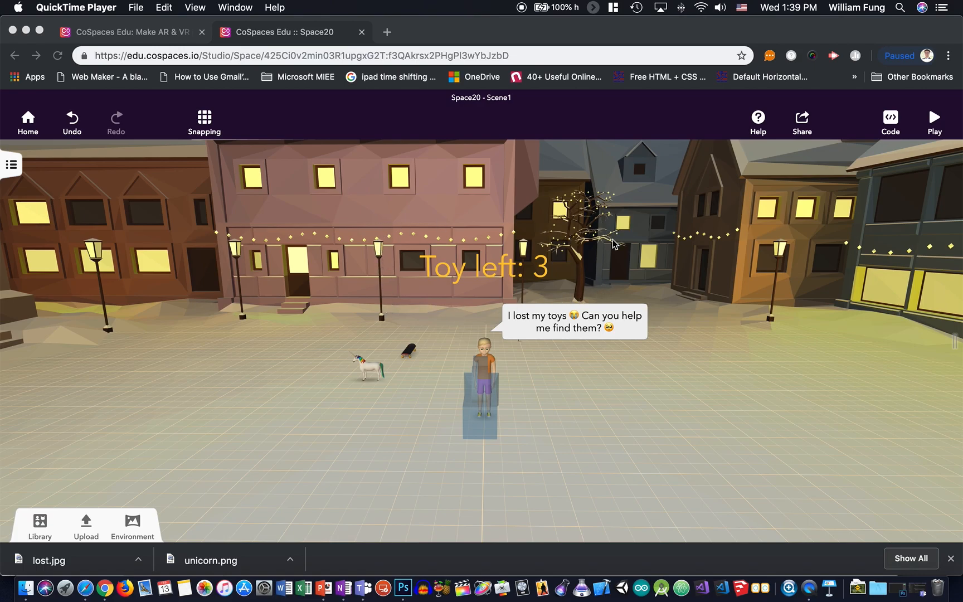
pyautogui.moveTo(383, 235)
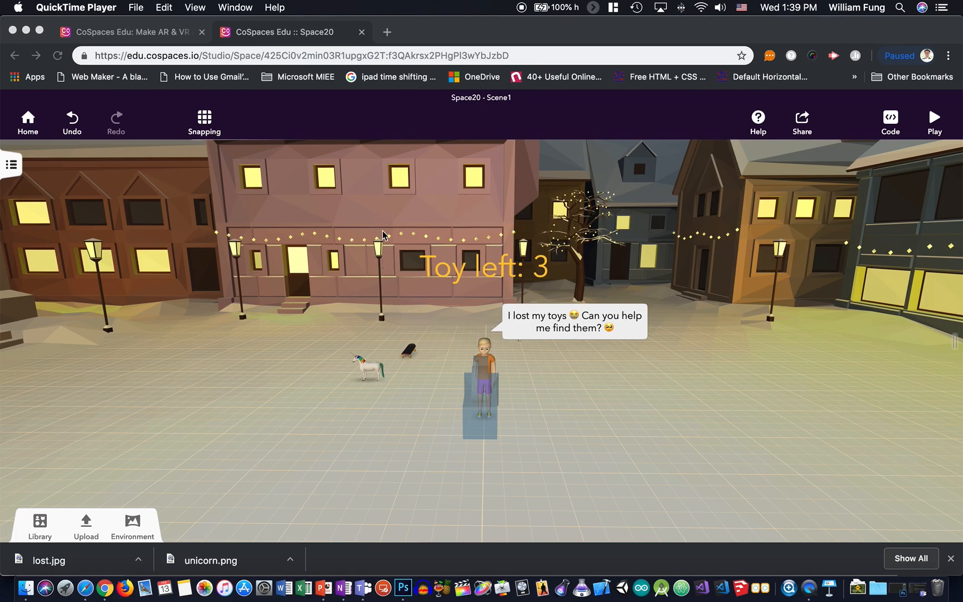
pyautogui.moveTo(30, 522)
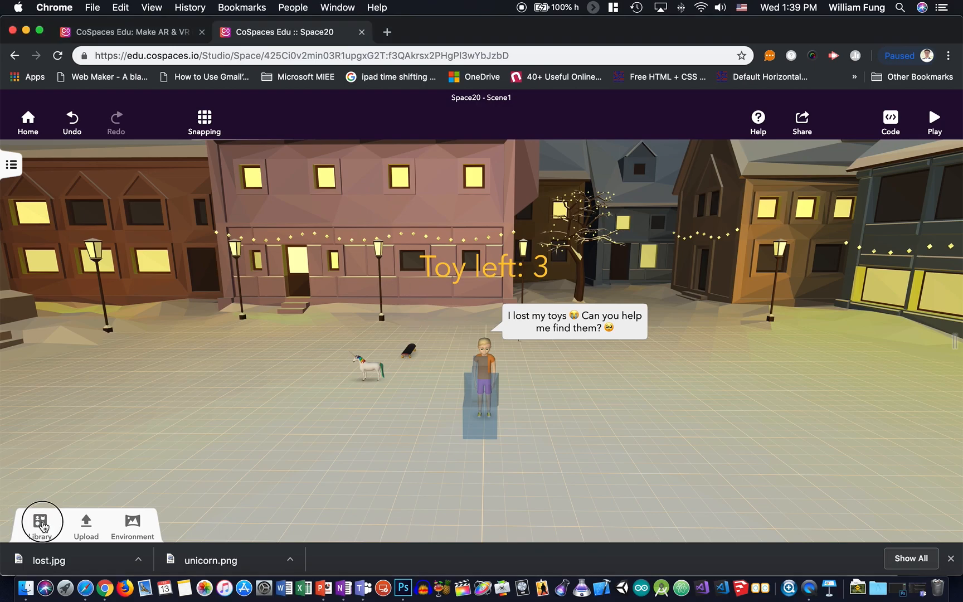
# - Run Scene1 in play mode to preview the 'Toy left: 3' text
pyautogui.click(40, 521)
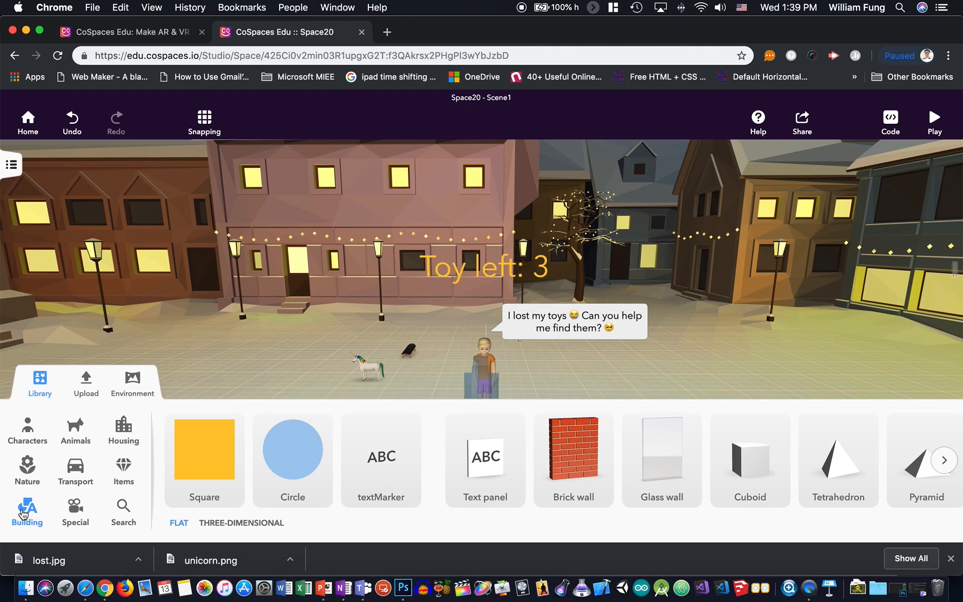
pyautogui.moveTo(389, 465)
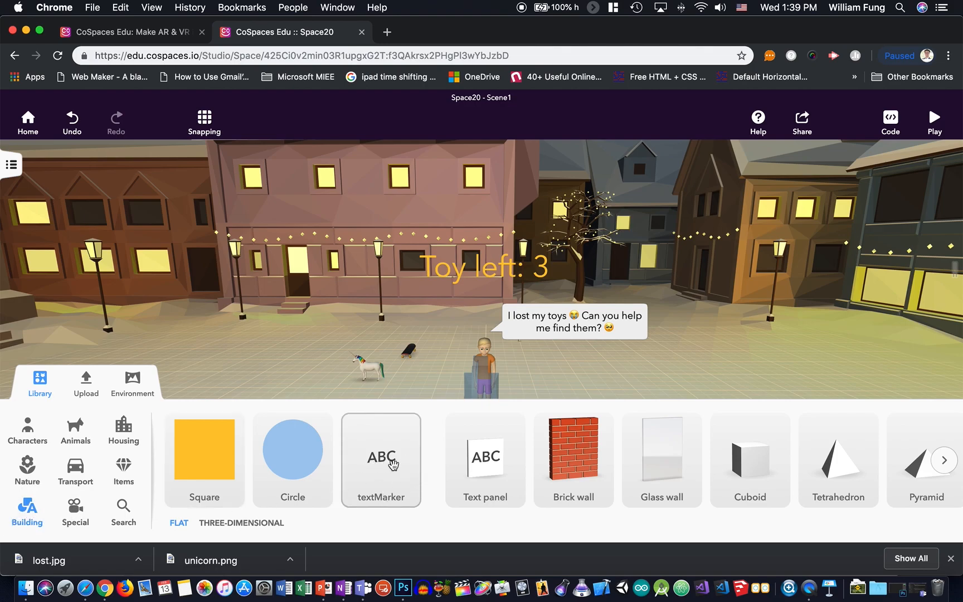
pyautogui.moveTo(701, 288)
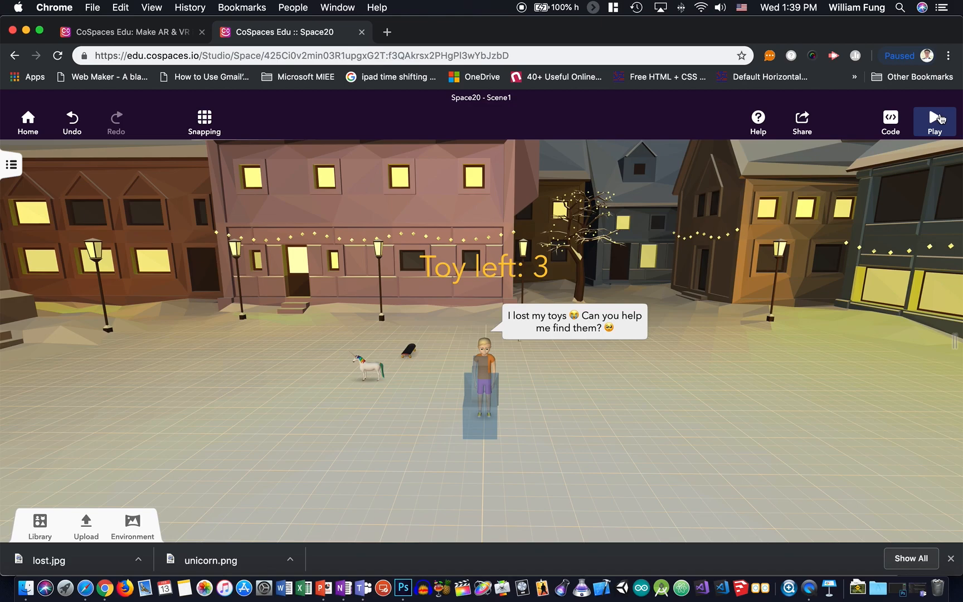
pyautogui.click(935, 117)
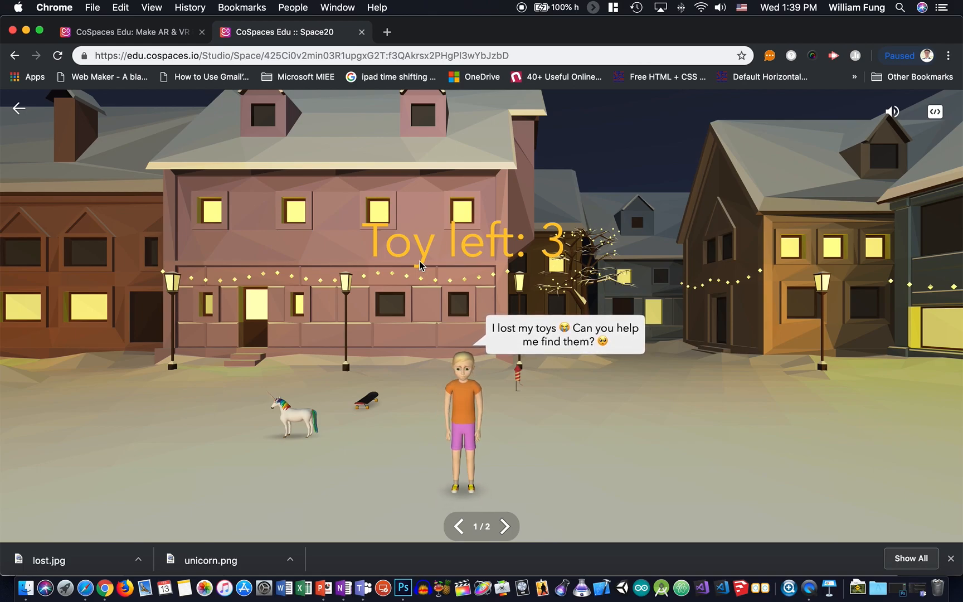
# - Exit play mode and return to the Scene1 editor
pyautogui.click(19, 108)
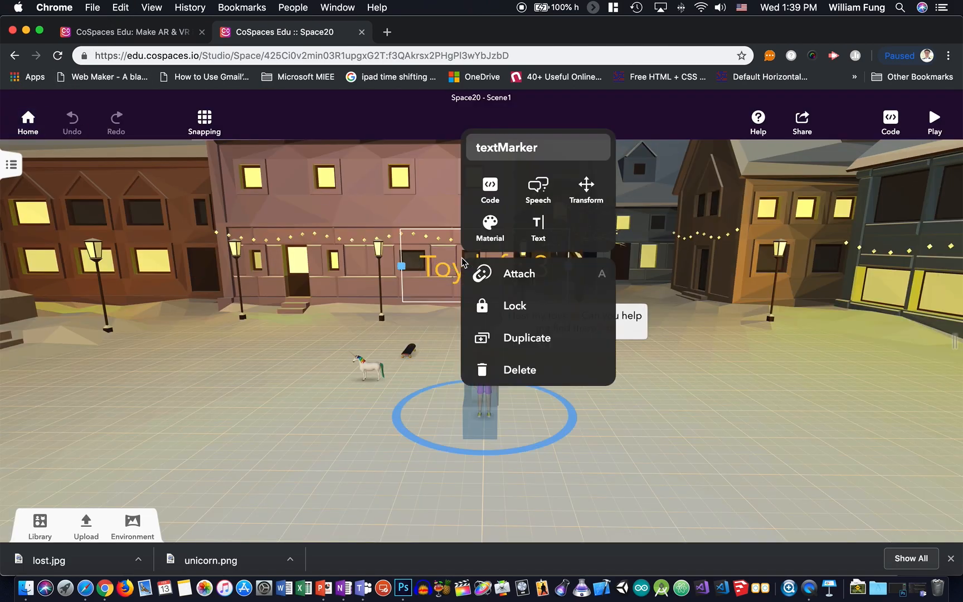
pyautogui.moveTo(519, 273)
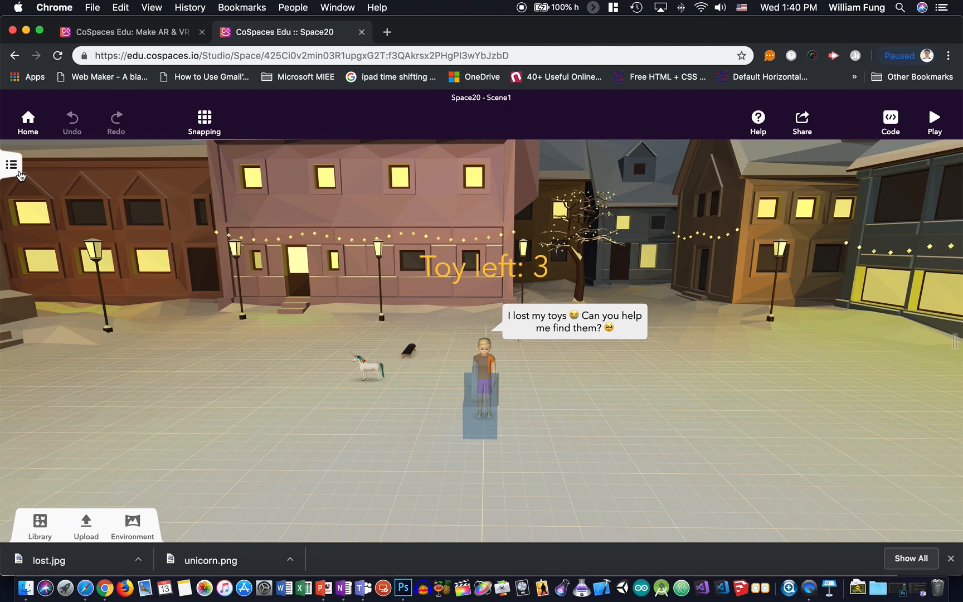
# - Nest the textMarker under the Camera in Scene1's object list
pyautogui.click(12, 164)
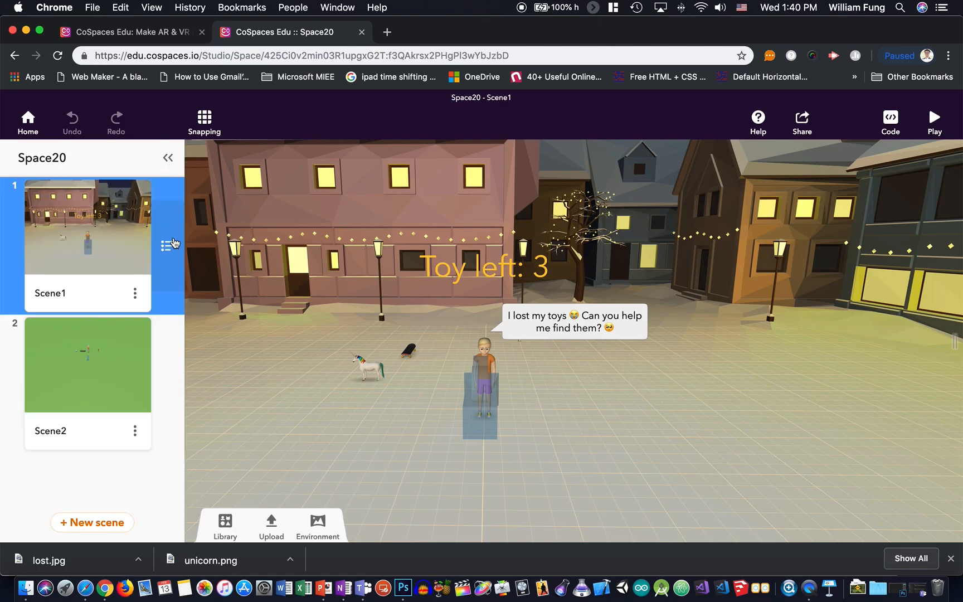
pyautogui.click(167, 244)
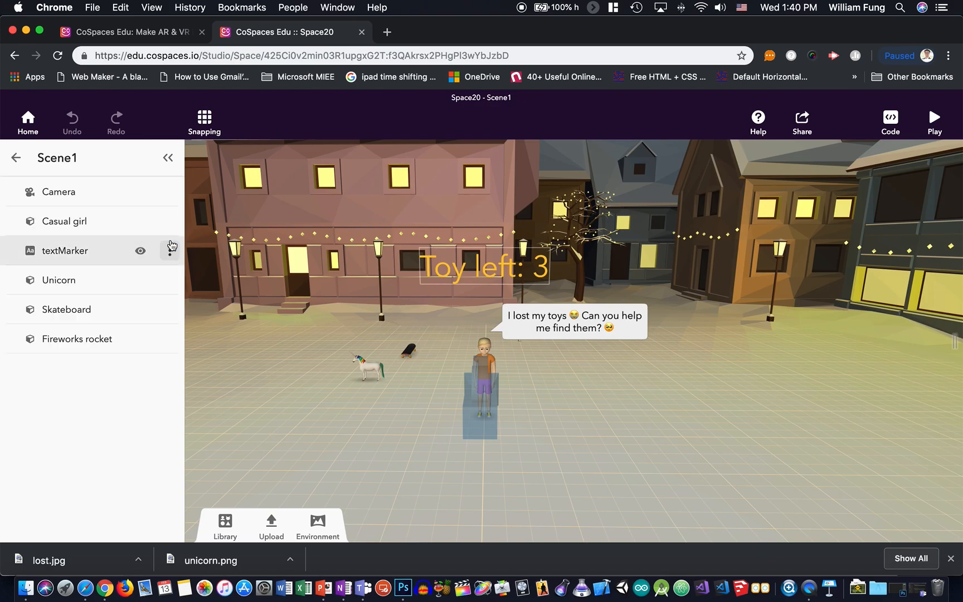
pyautogui.click(55, 191)
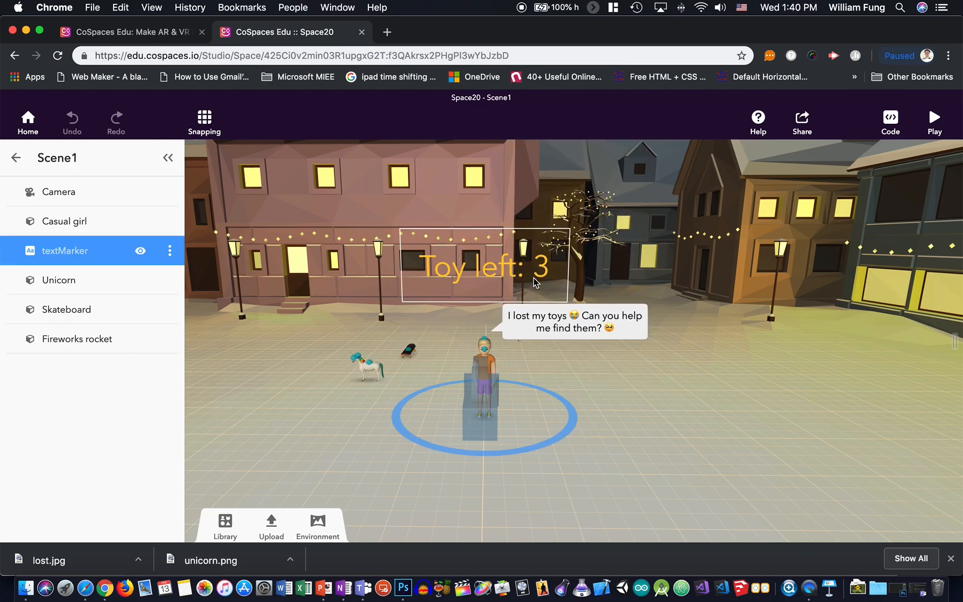
pyautogui.moveTo(363, 266)
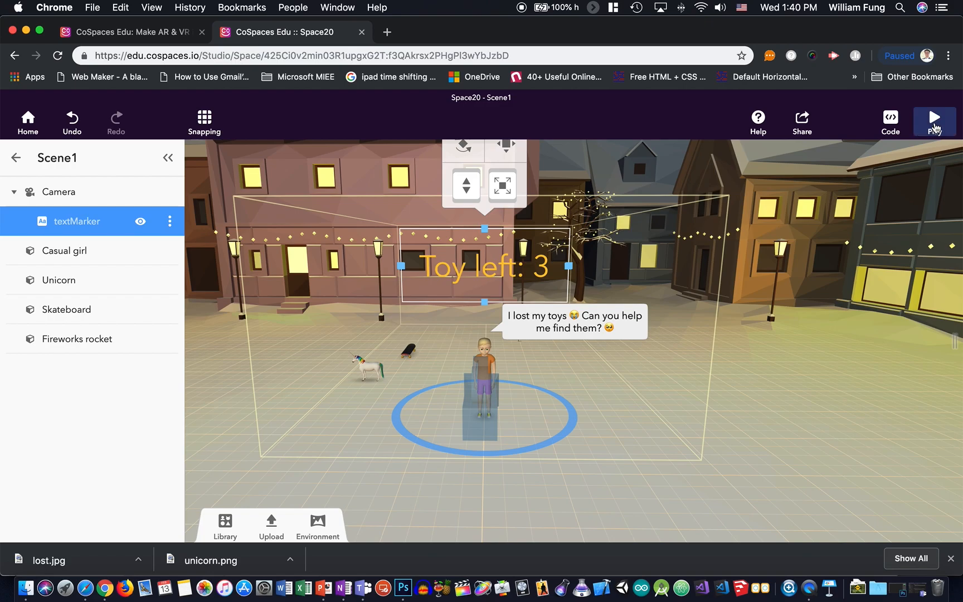
# - Play the scene again to check the text stays fixed on screen
pyautogui.click(937, 118)
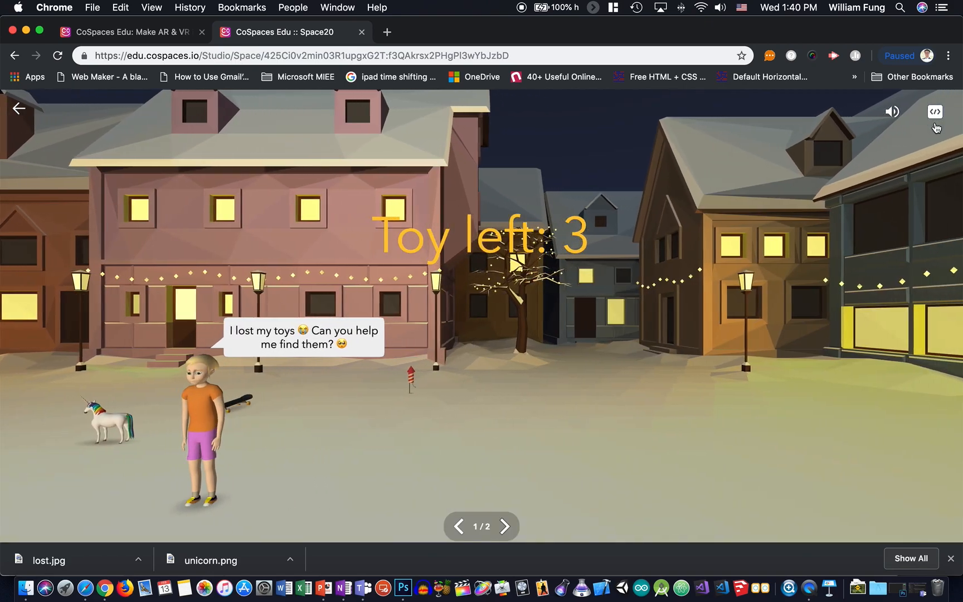